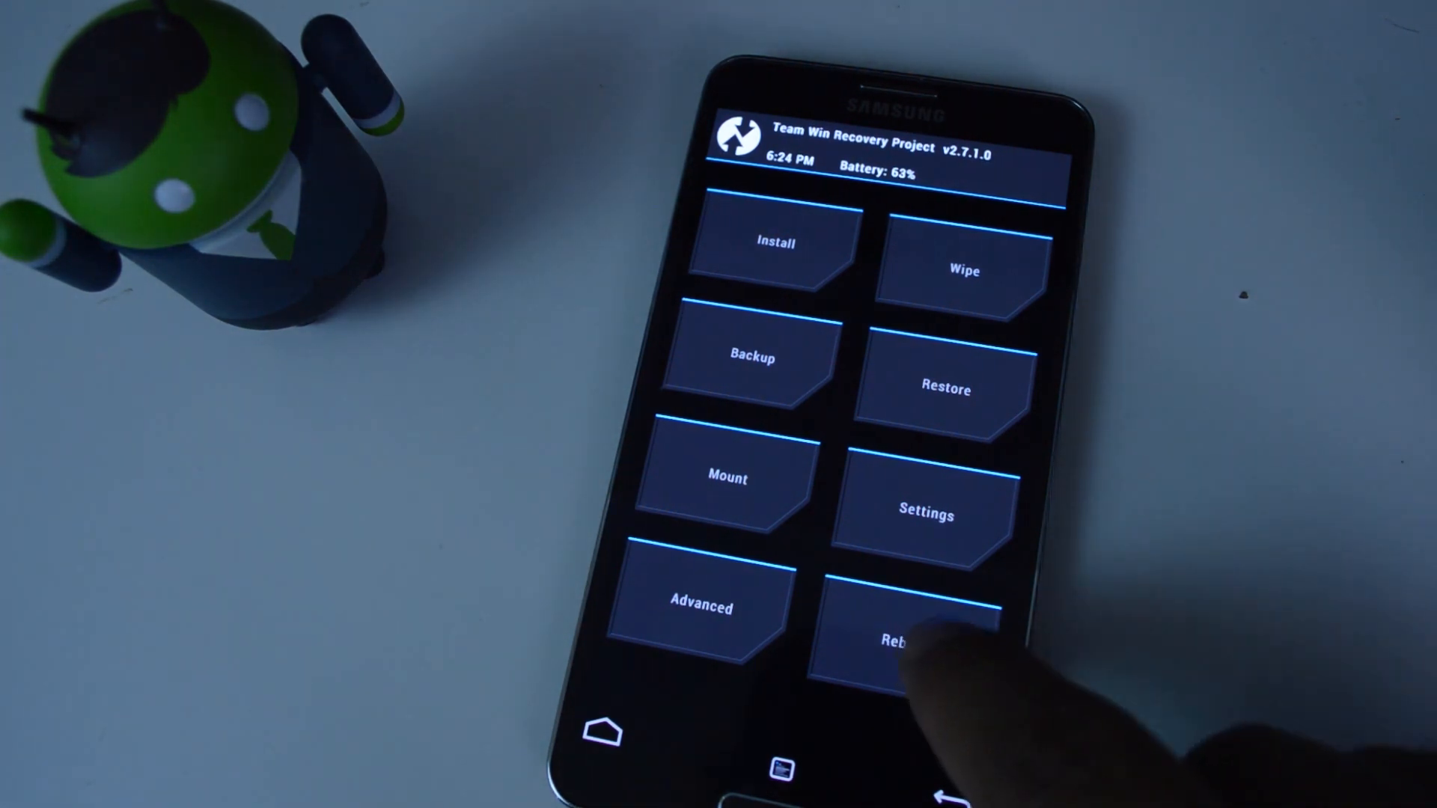
# Reach the Reboot Menu listing System, Recovery and Download restart choices
pyautogui.click(912, 632)
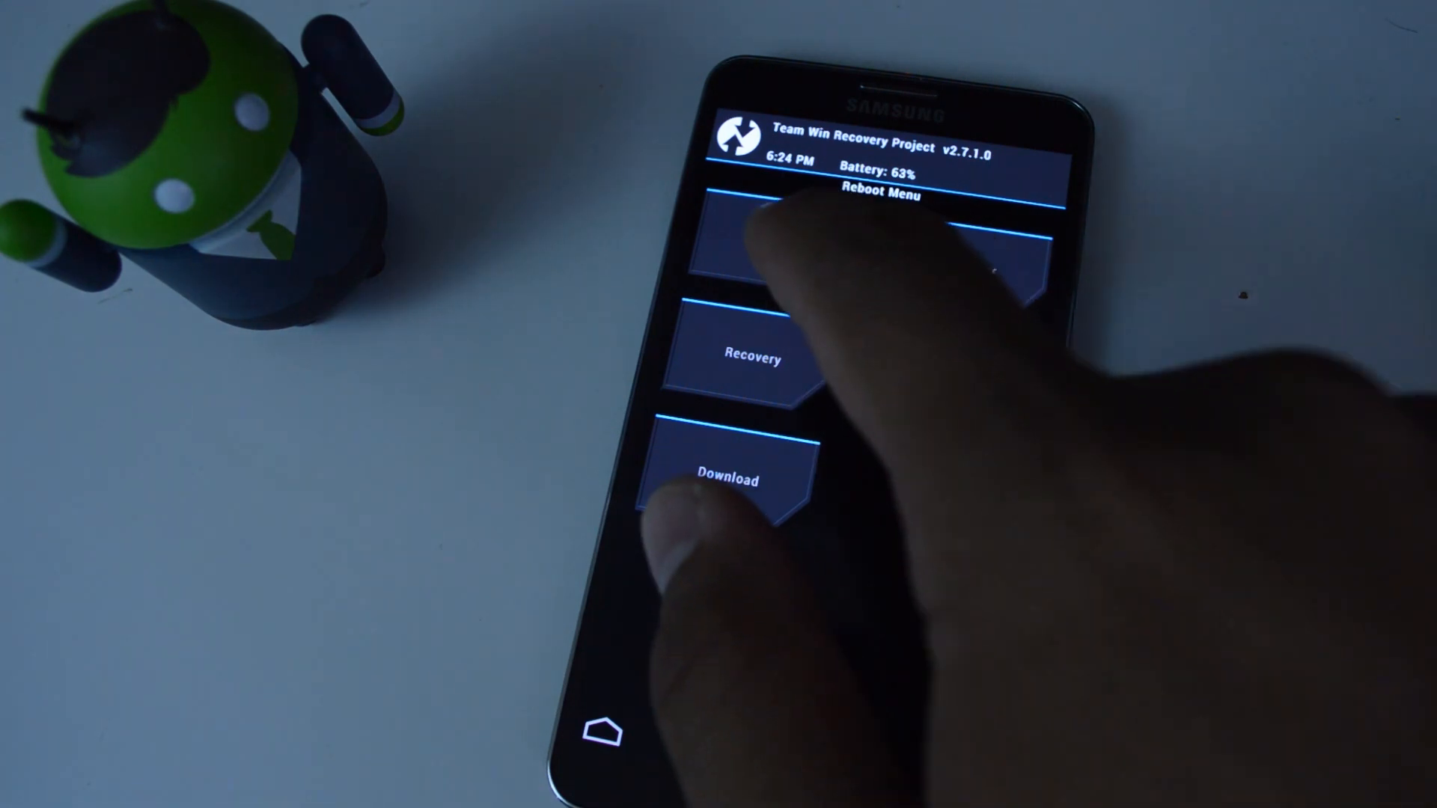